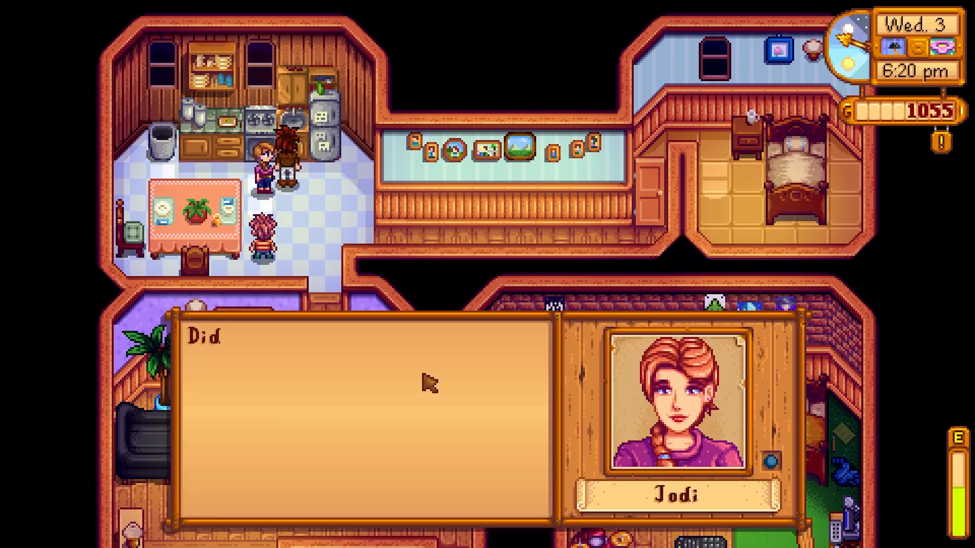
Step: Reach the manual download page for the SMAPI 3.18.4 main file on Nexus Mods
click(428, 384)
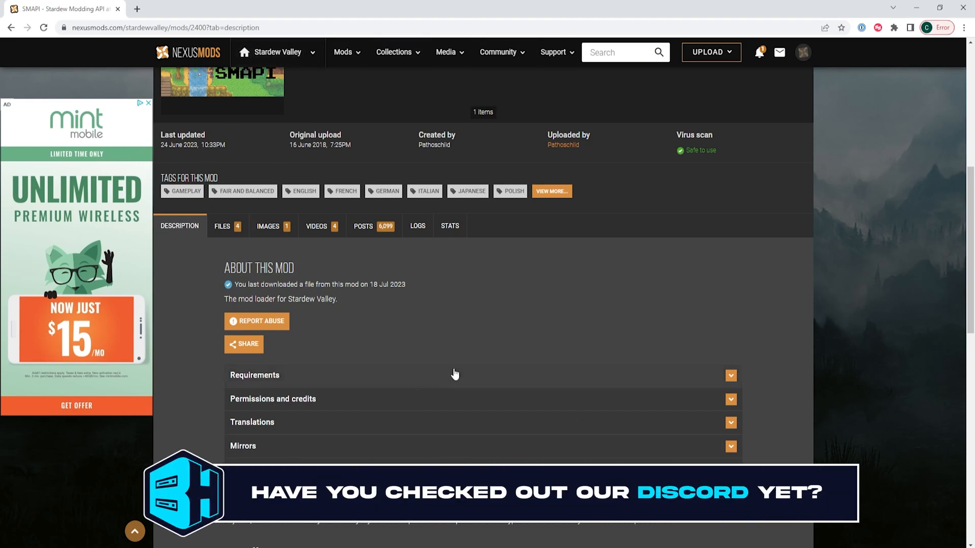
mouse_move(223, 245)
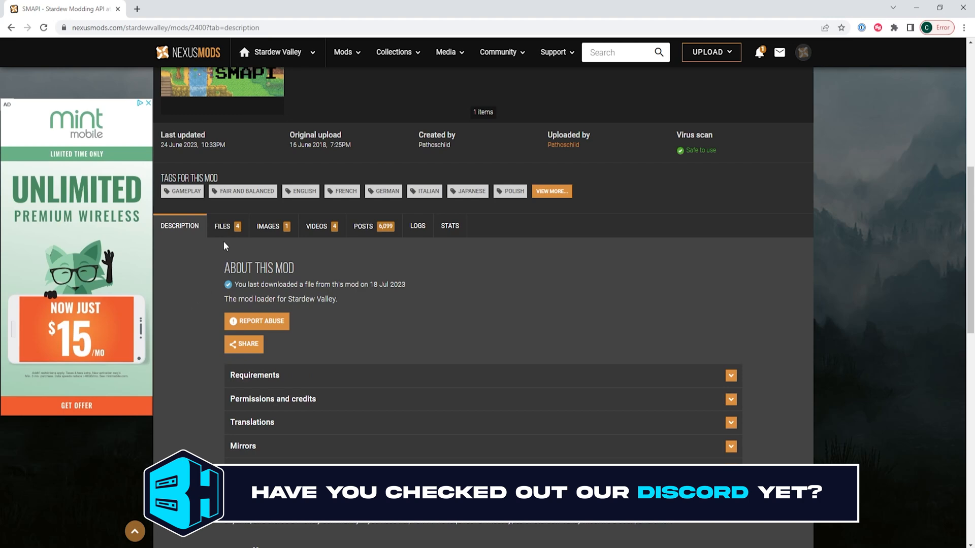
click(222, 226)
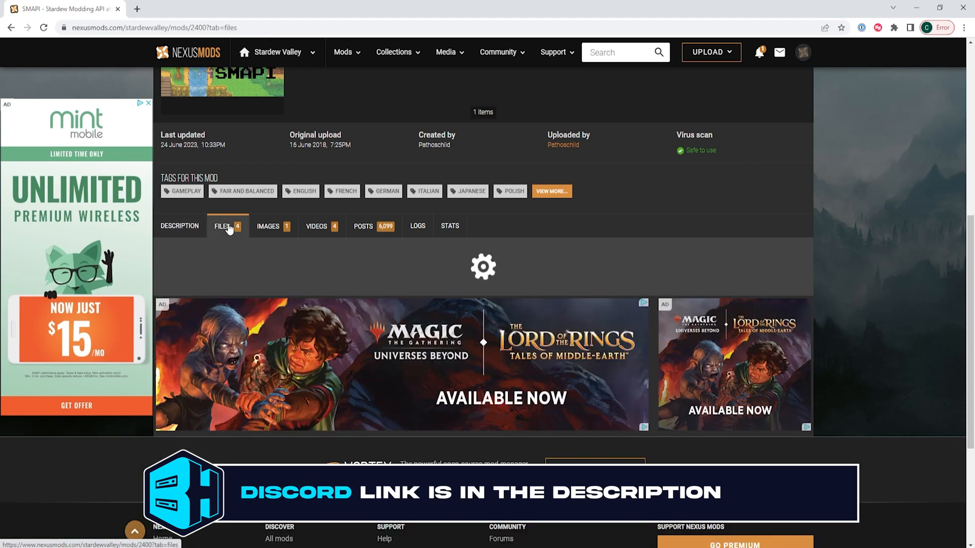
click(222, 225)
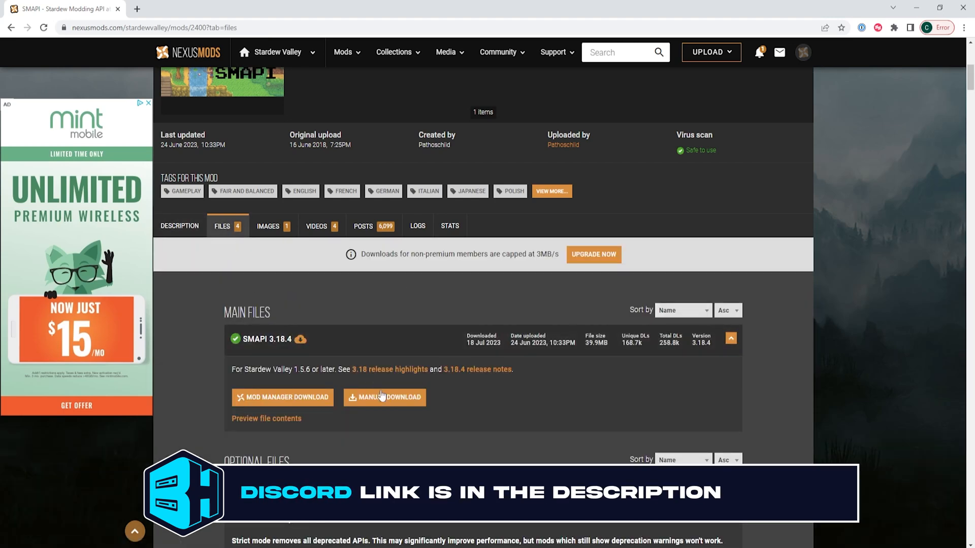
click(383, 397)
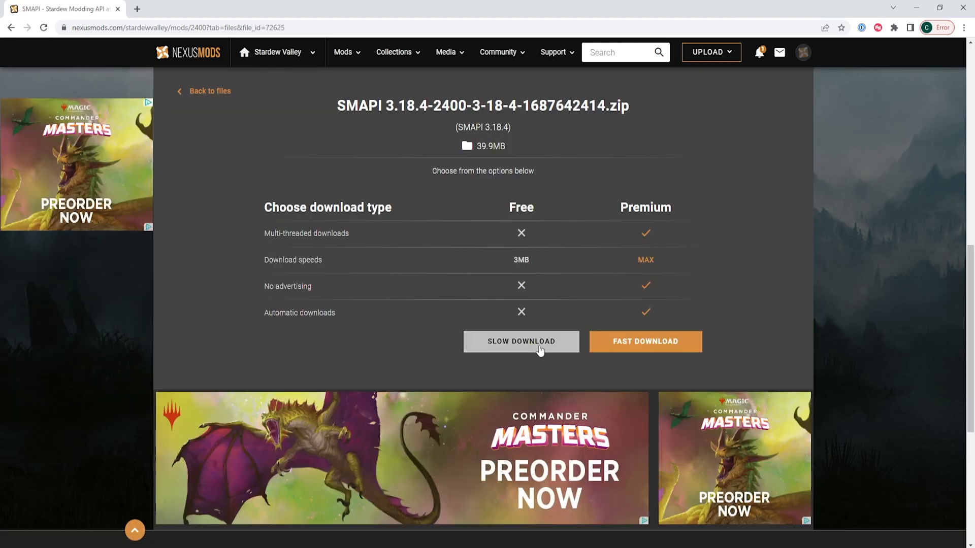
mouse_move(493, 334)
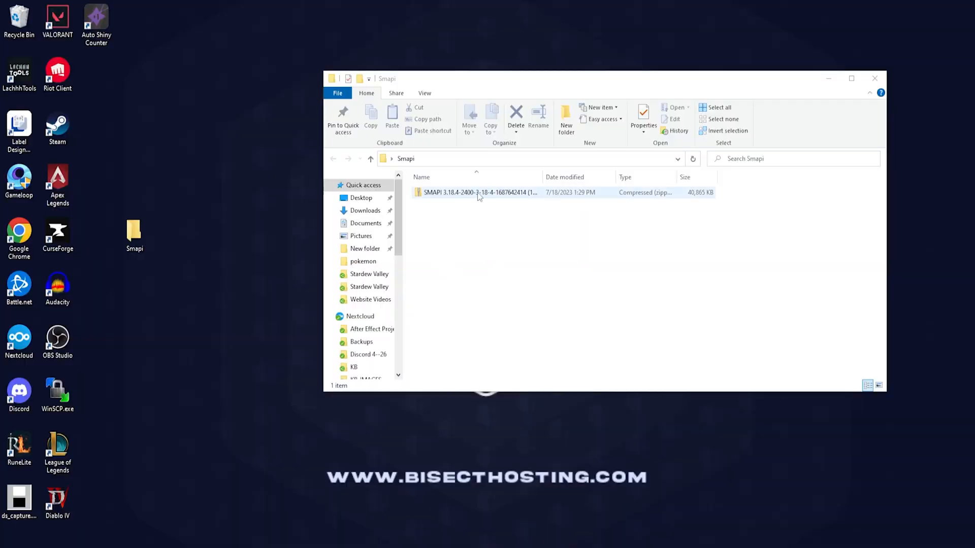
Step: Extract the SMAPI 3.18.4 zip here and run its install on Windows.bat script
right_click(478, 192)
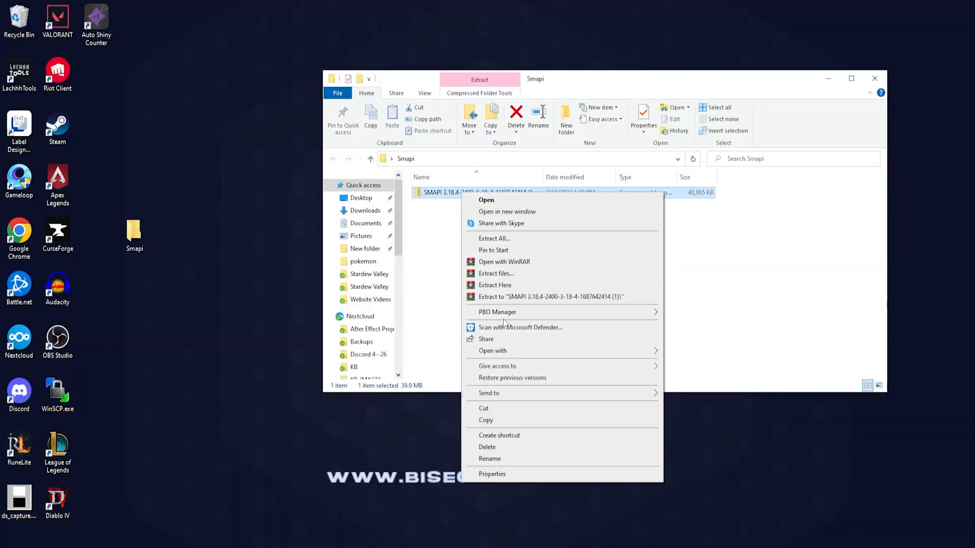
mouse_move(495, 284)
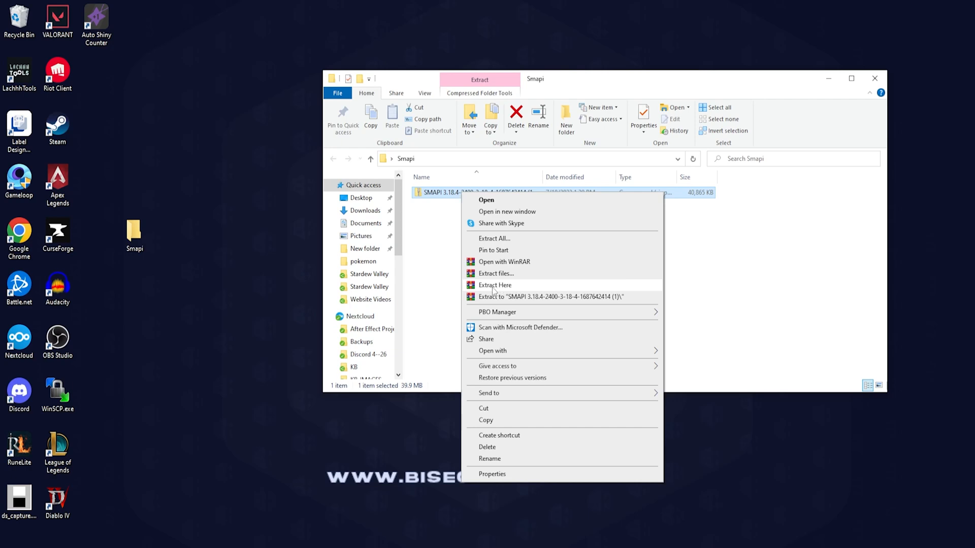
click(494, 284)
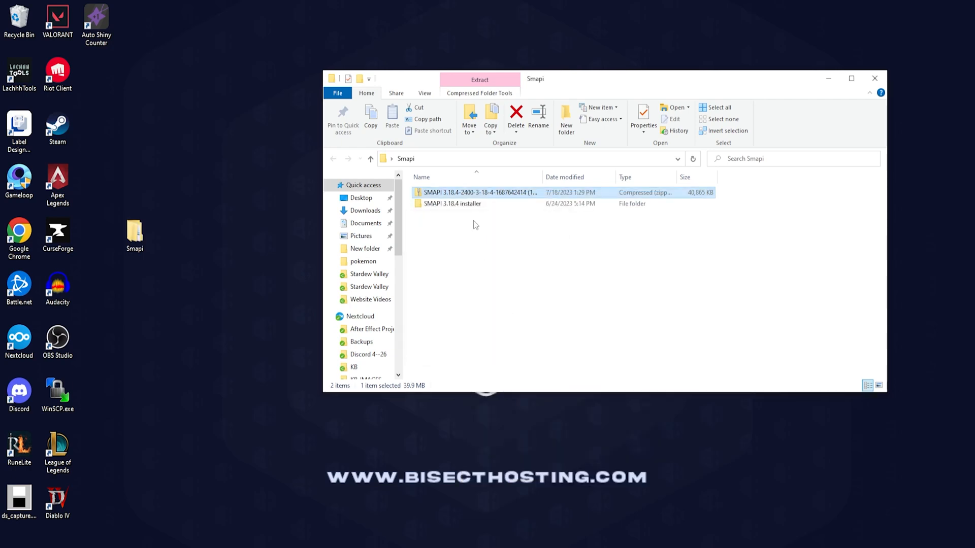
double_click(452, 203)
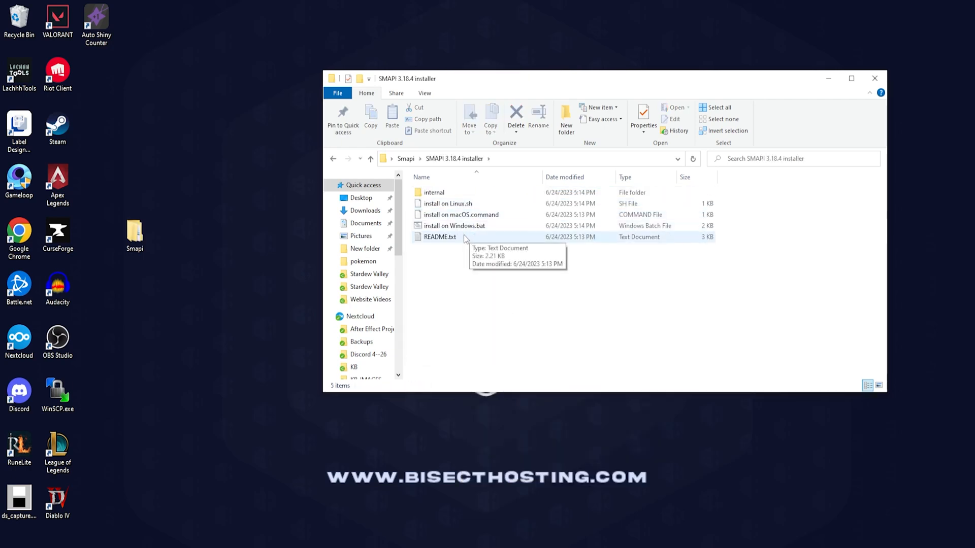
mouse_move(455, 225)
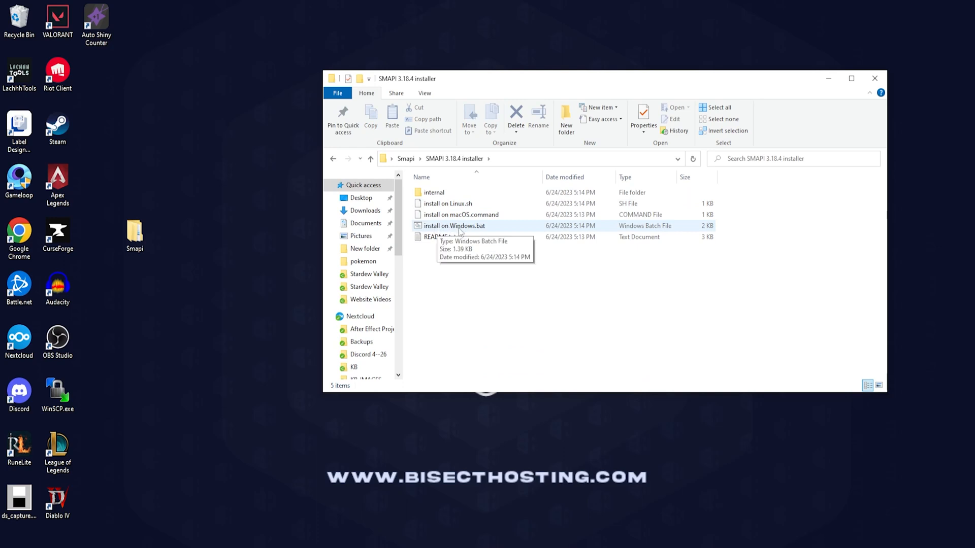
mouse_move(473, 228)
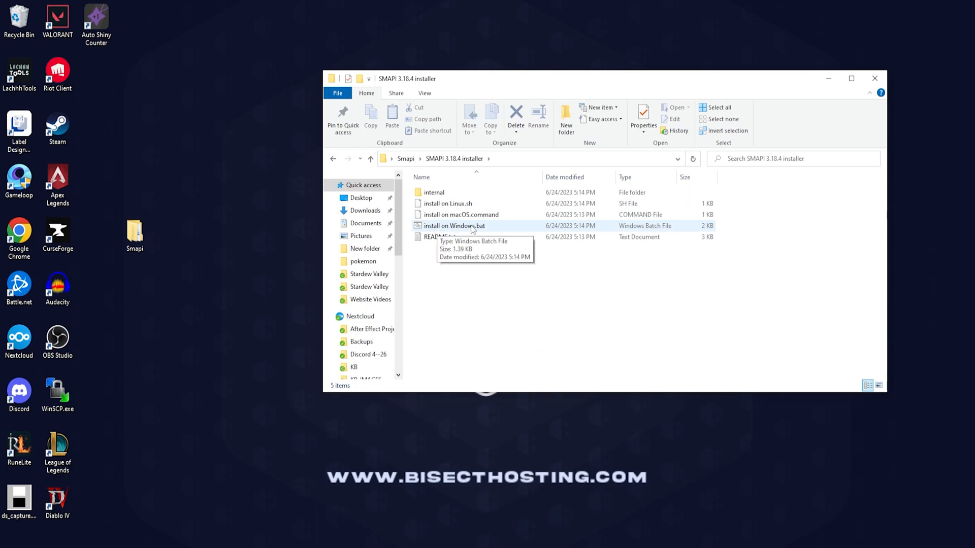
double_click(454, 226)
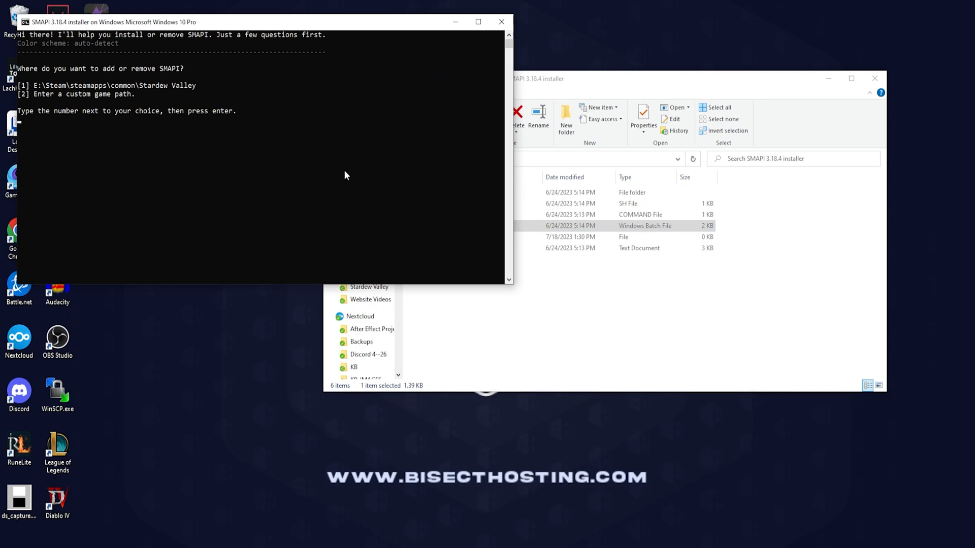
mouse_move(126, 140)
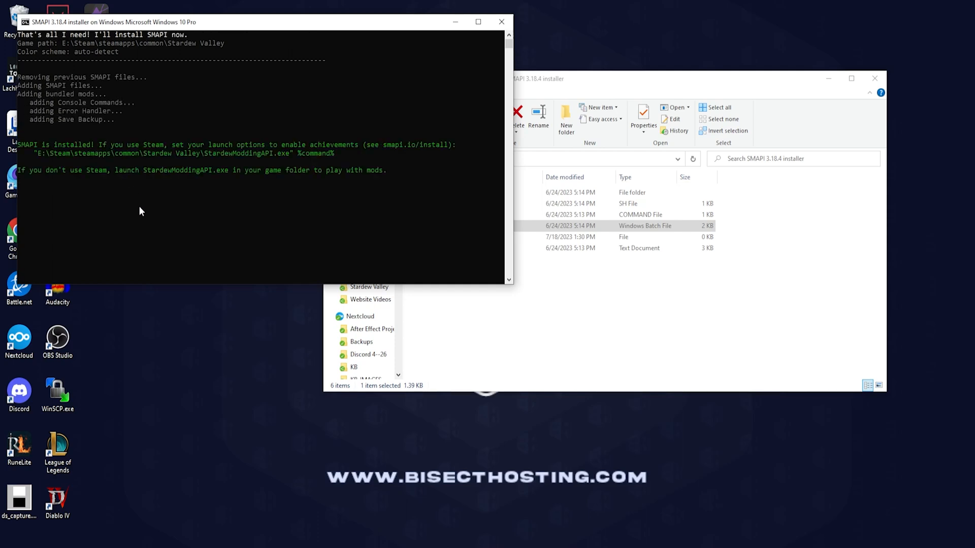
mouse_move(38, 157)
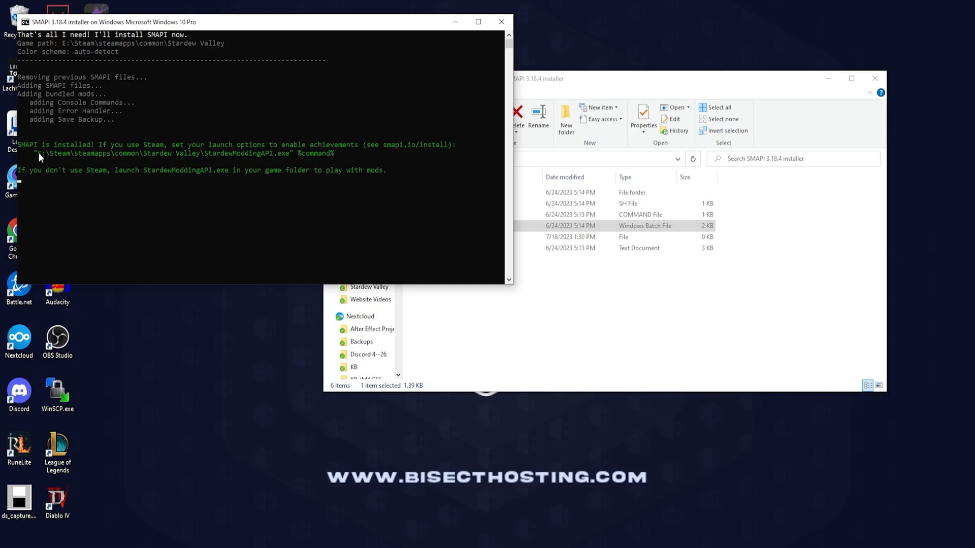
mouse_move(99, 153)
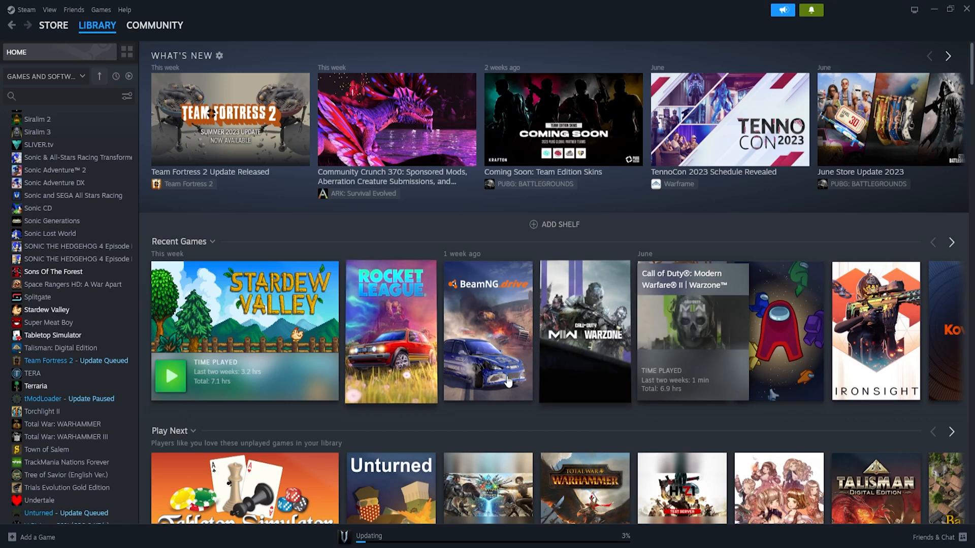
mouse_move(87, 243)
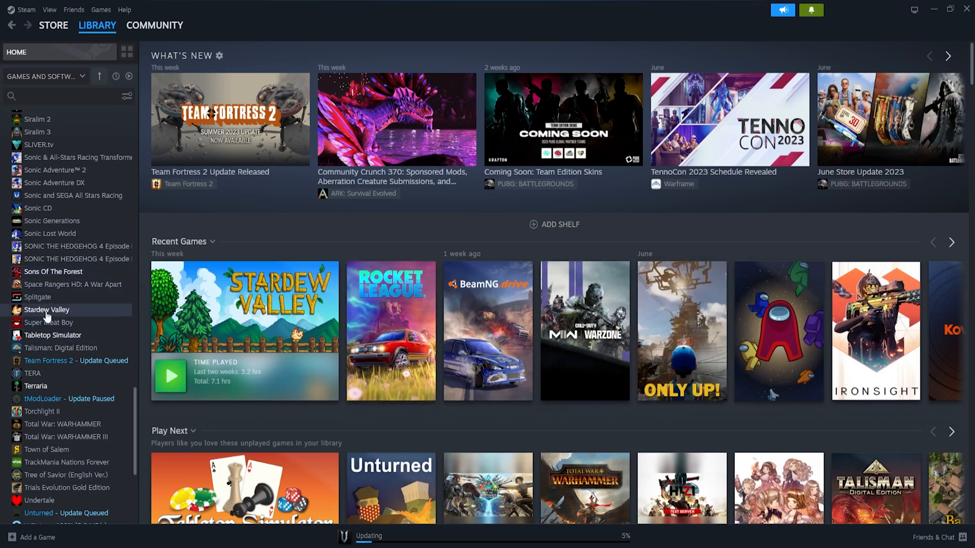
Step: Bring up Stardew Valley's Properties from the Steam Library list
click(47, 310)
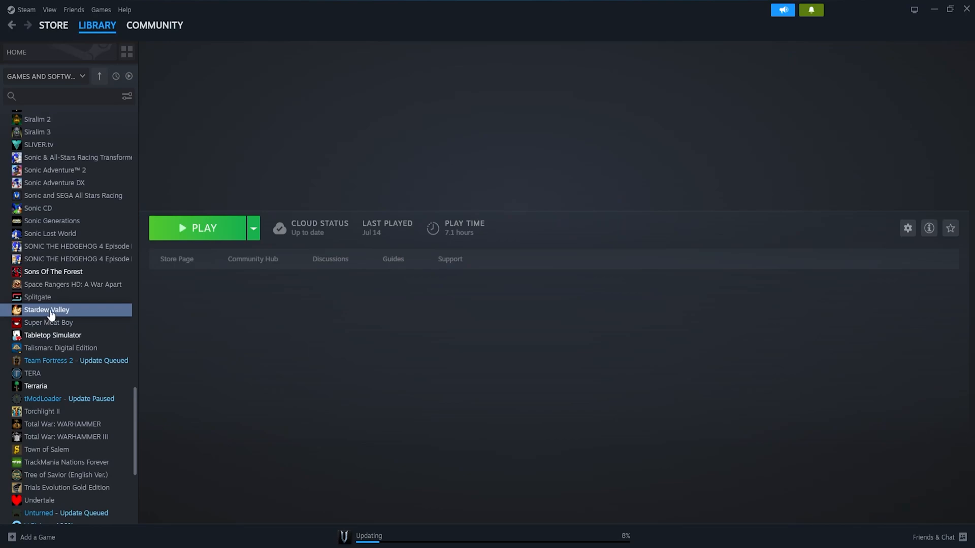
right_click(46, 310)
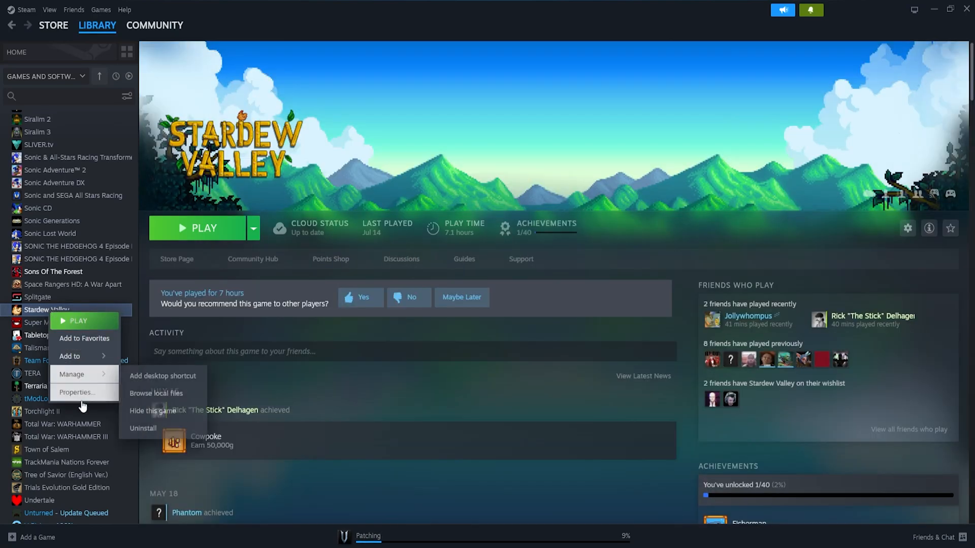
click(76, 392)
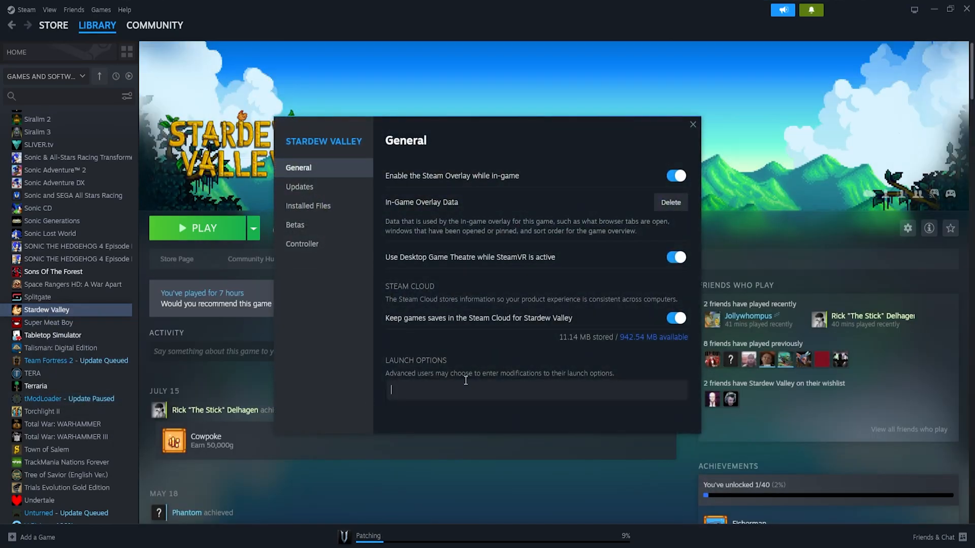
mouse_move(528, 418)
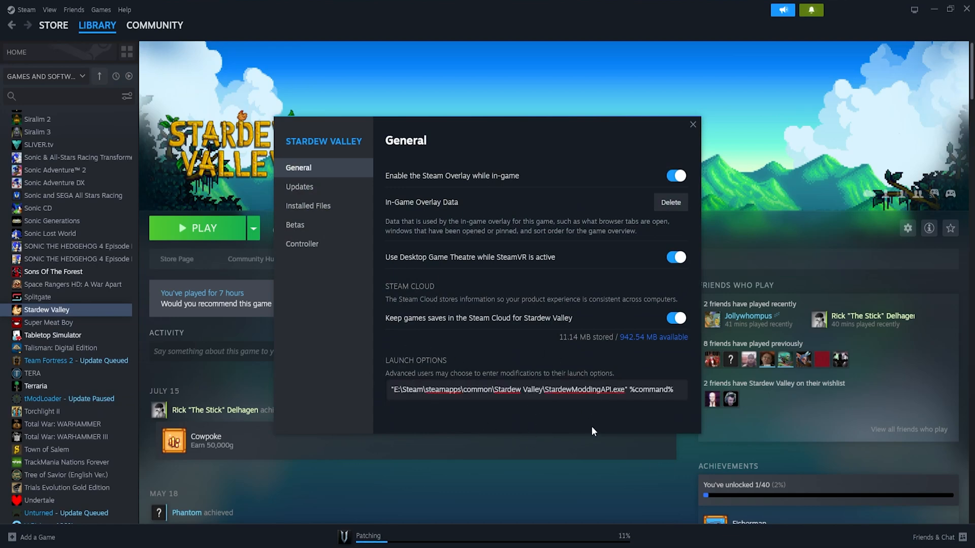
mouse_move(683, 165)
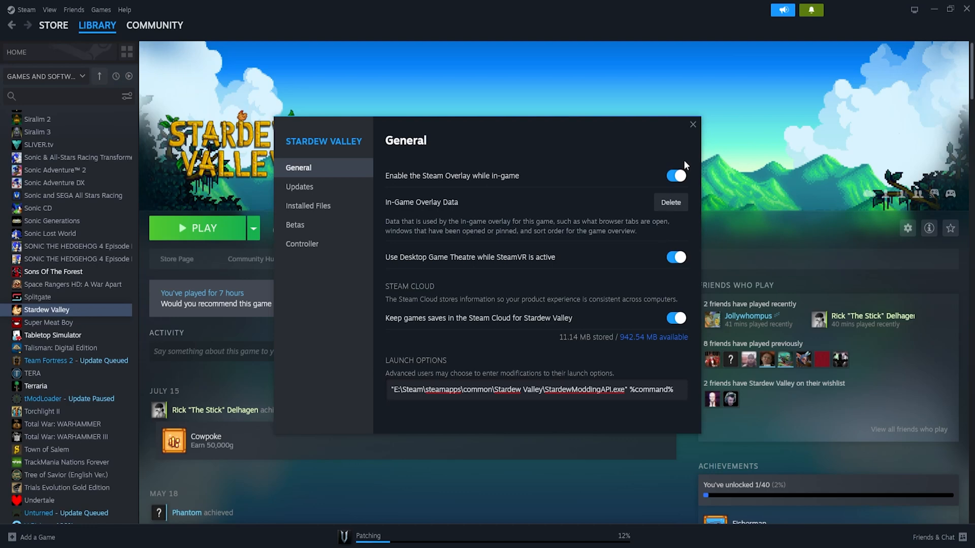
Step: Keep the StardewModdingAPI.exe %command% launch option and close the properties window
click(692, 123)
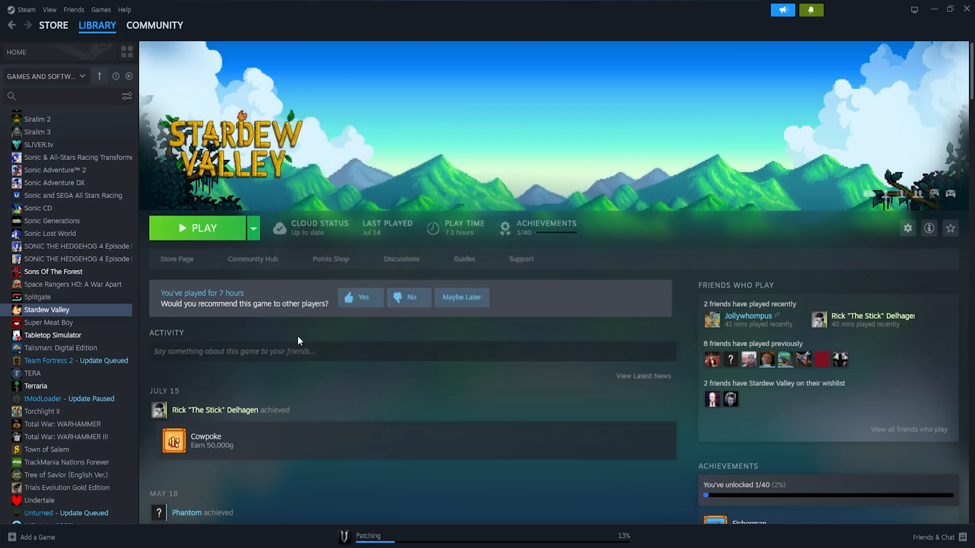
click(197, 229)
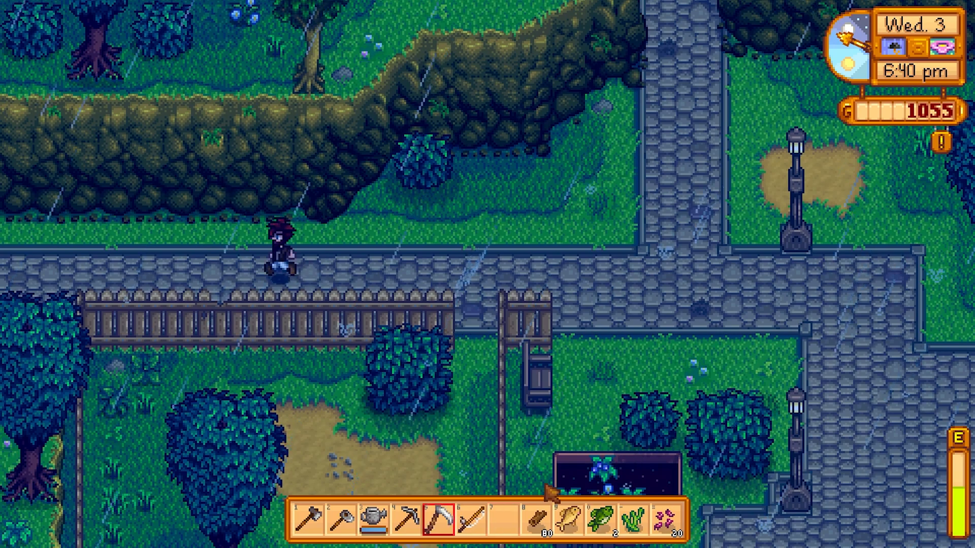
Step: Walk the farmer left along the rainy town path off the map edge
key(left)
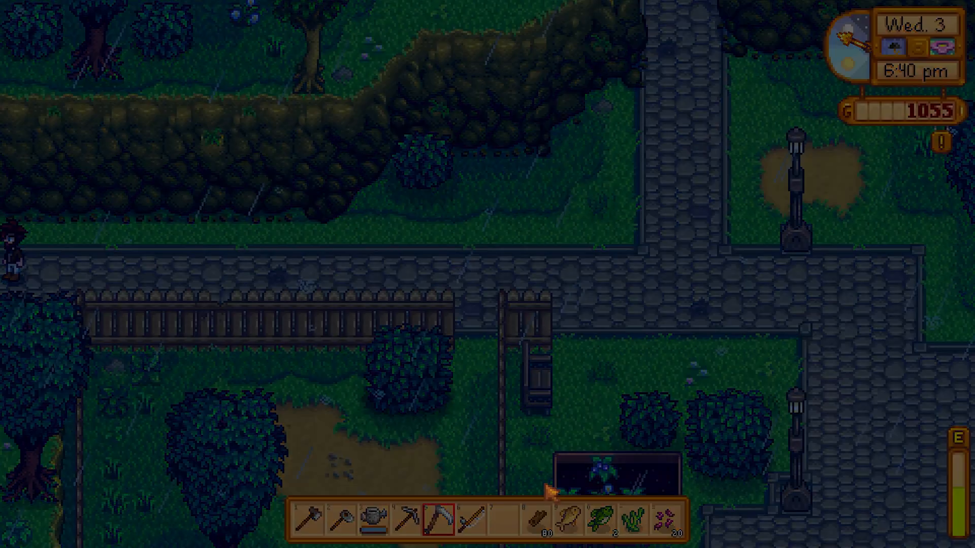